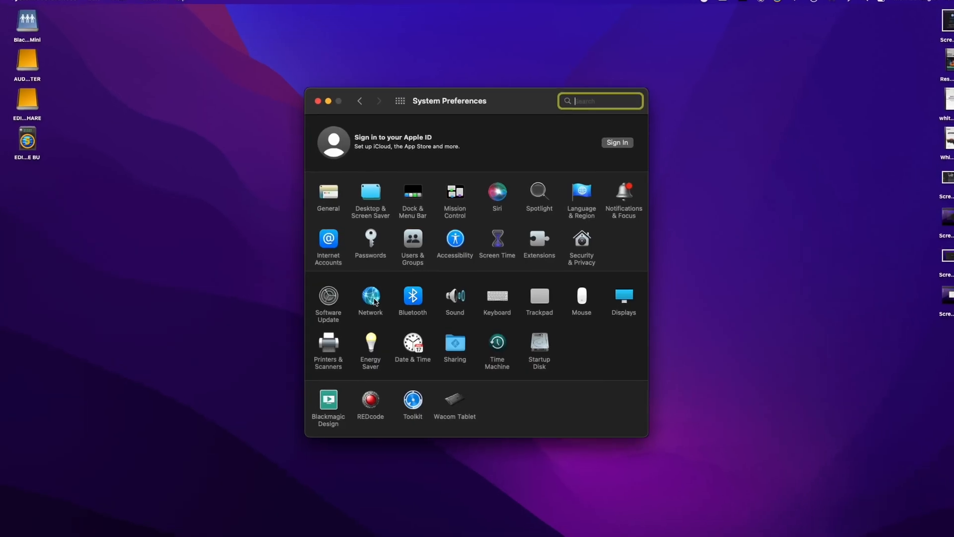
# Step: Leave System Preferences and bring up the blackmagicdesign.com web search result
pyautogui.click(369, 298)
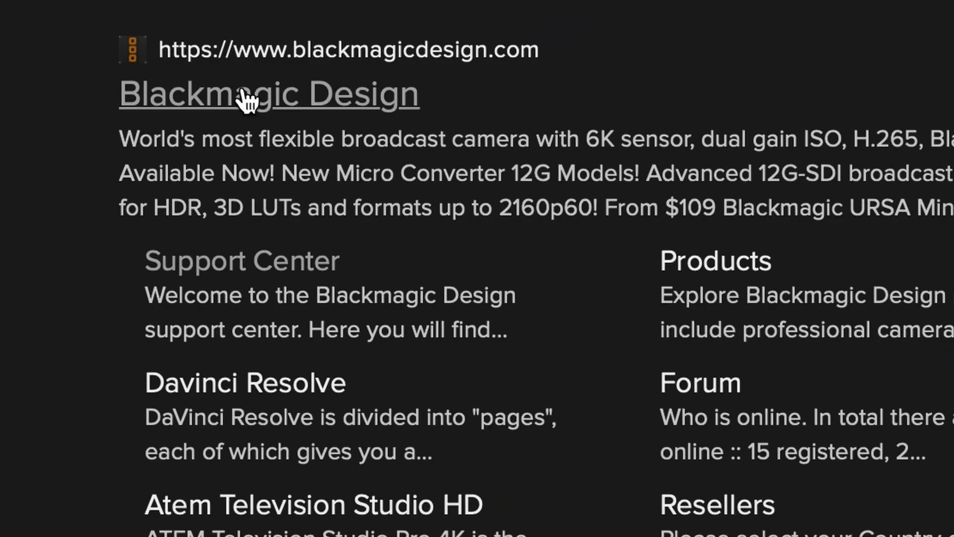
# Step: Download the Mac OS Cloud Store software via Download Only, skipping registration, then view the Cloud Store Mini storage
pyautogui.click(268, 95)
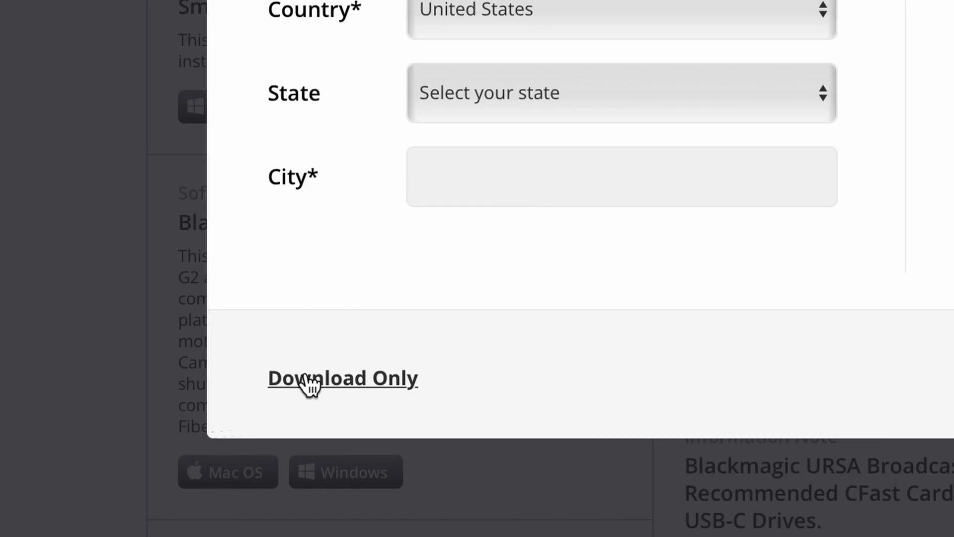
pyautogui.click(343, 378)
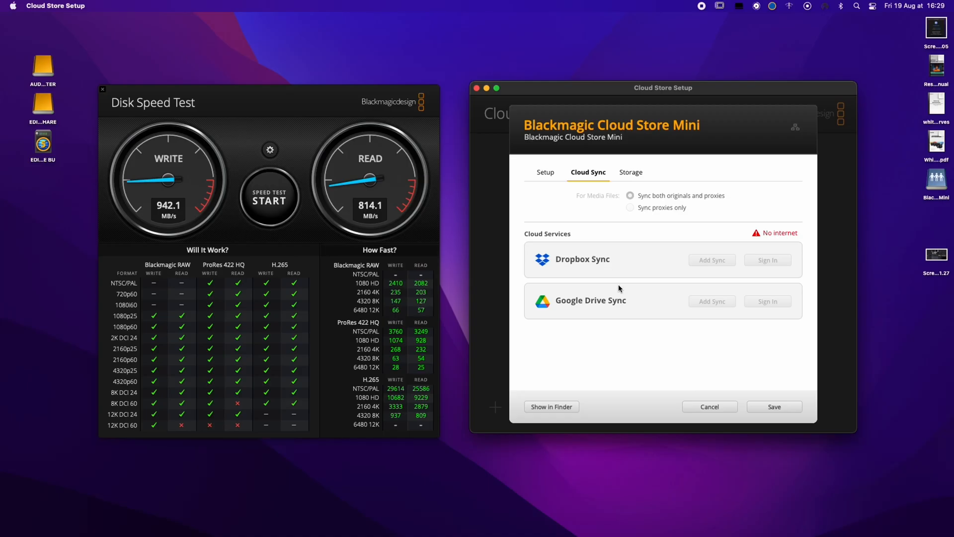
pyautogui.click(631, 172)
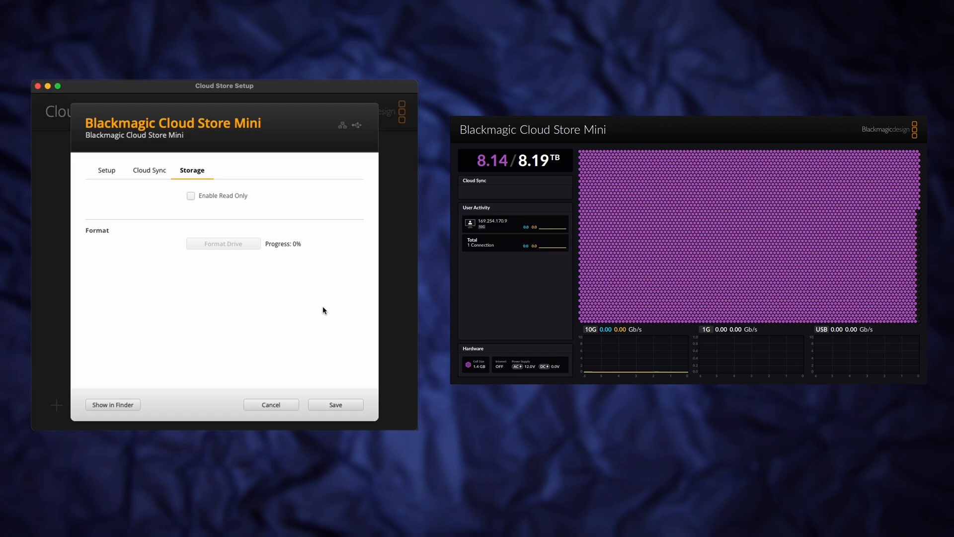
pyautogui.click(222, 244)
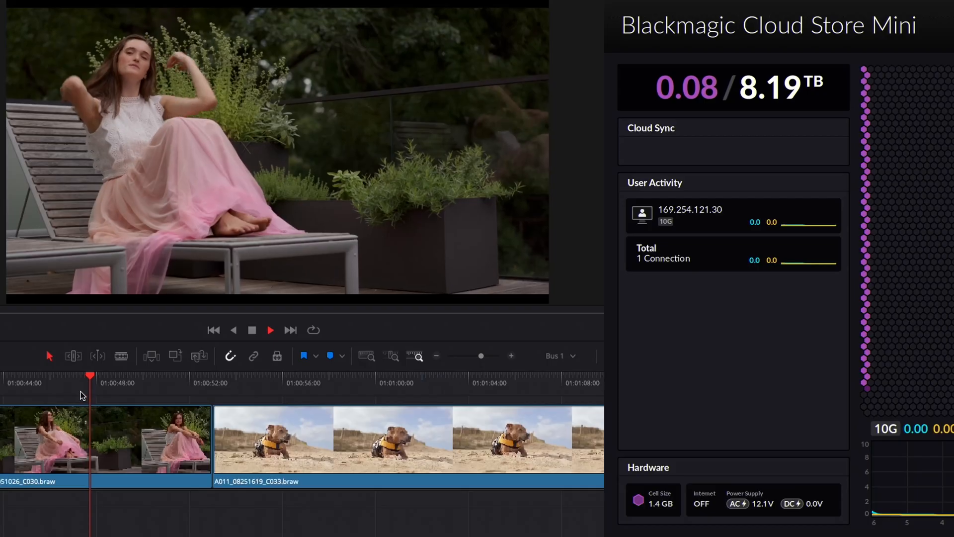
# Step: Play the Resolve timeline of beach clips from the start, streamed off the Cloud Store Mini
pyautogui.click(123, 381)
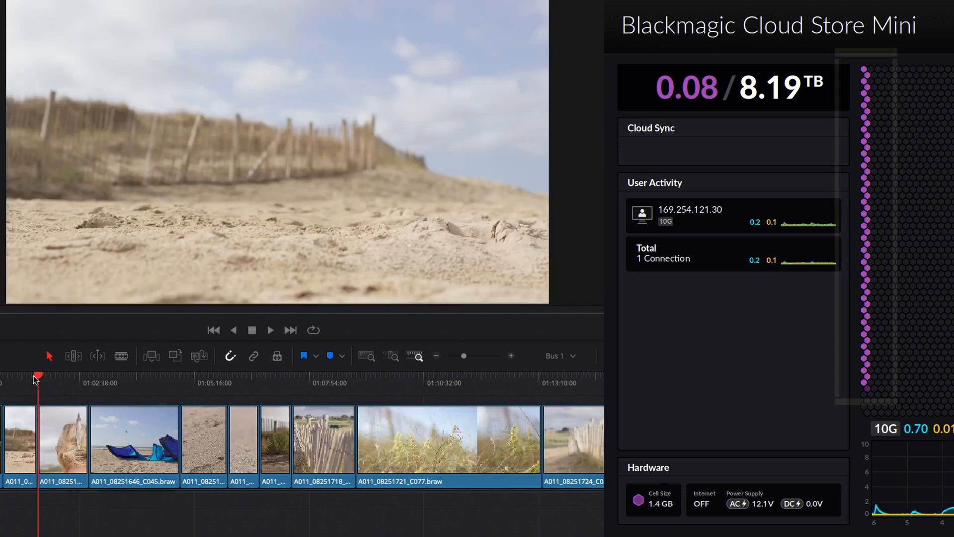
pyautogui.click(280, 376)
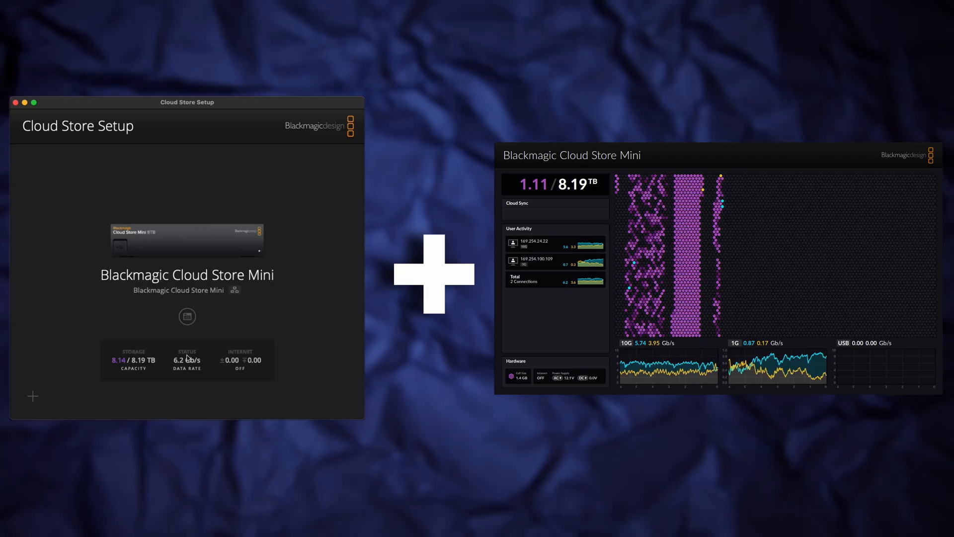
# Step: Review the Cloud Store Mini's network Setup settings, then its Cloud Sync options
pyautogui.click(187, 316)
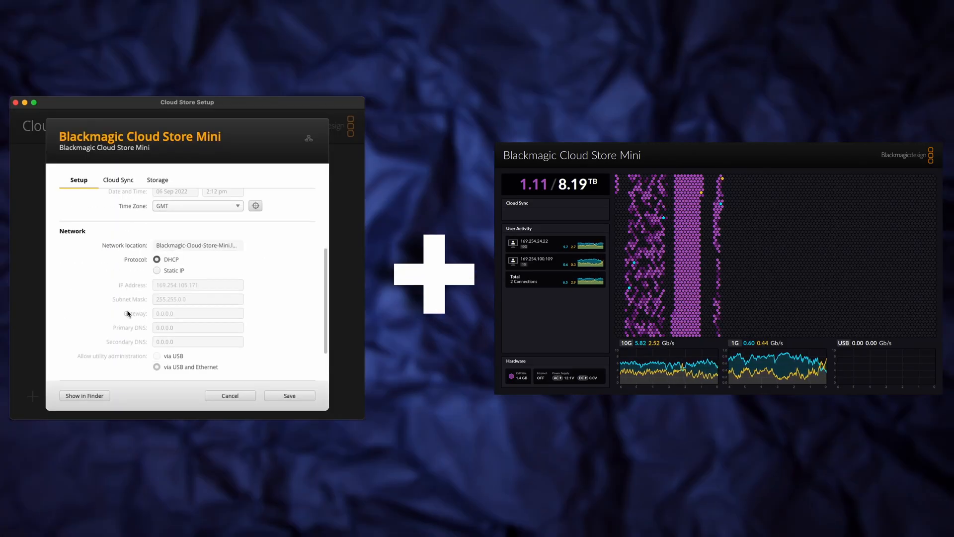
pyautogui.click(118, 180)
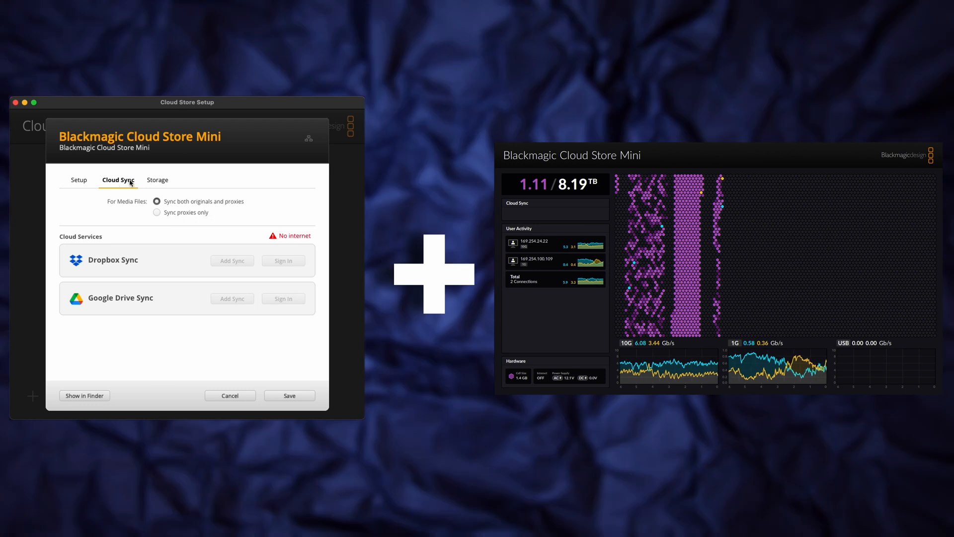
pyautogui.click(229, 395)
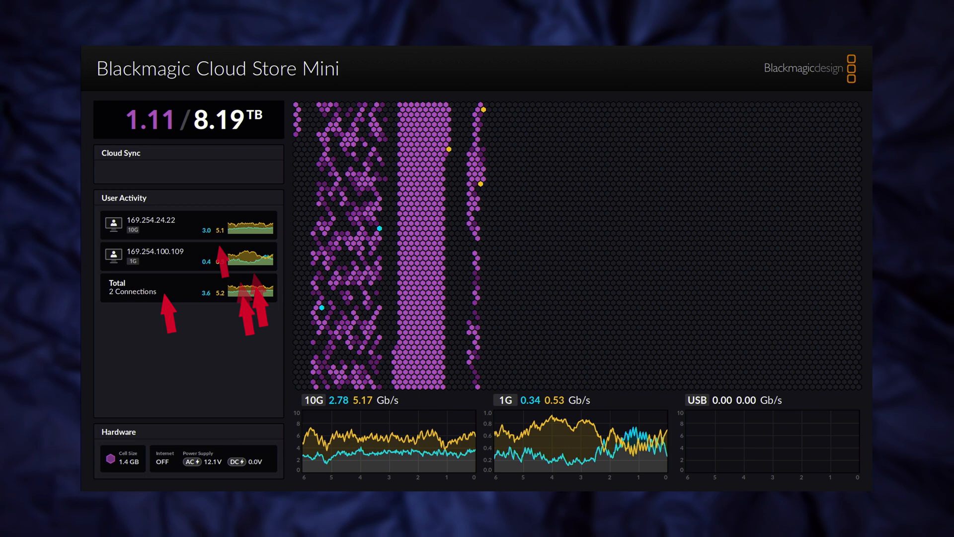
pyautogui.press('cmd+space')
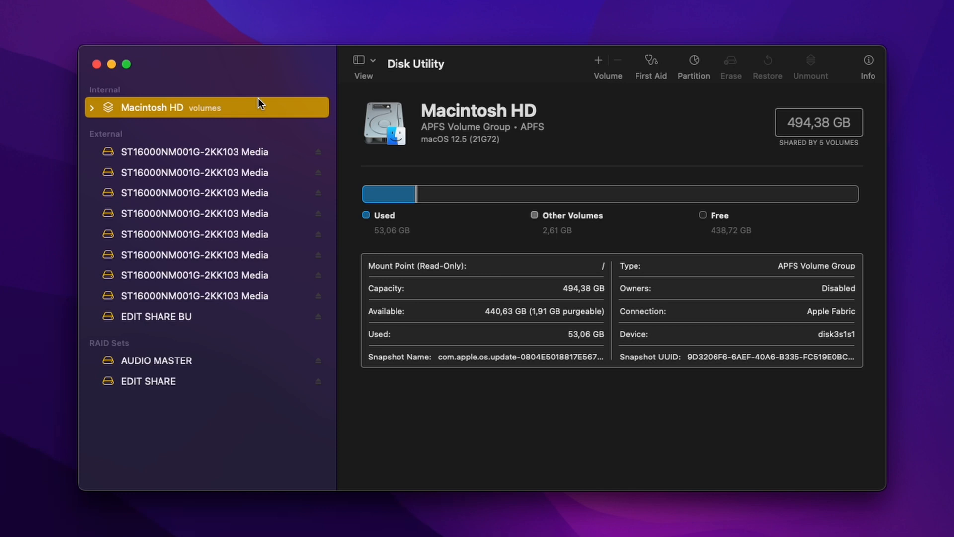
pyautogui.moveTo(209, 338)
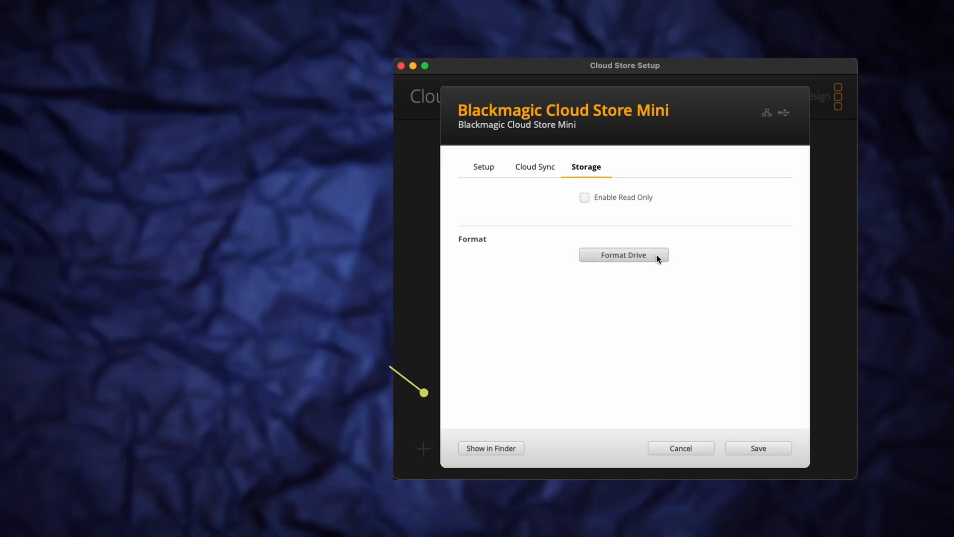
# Step: Show the Cloud Store Mini's Storage settings with the Format Drive option
pyautogui.click(624, 255)
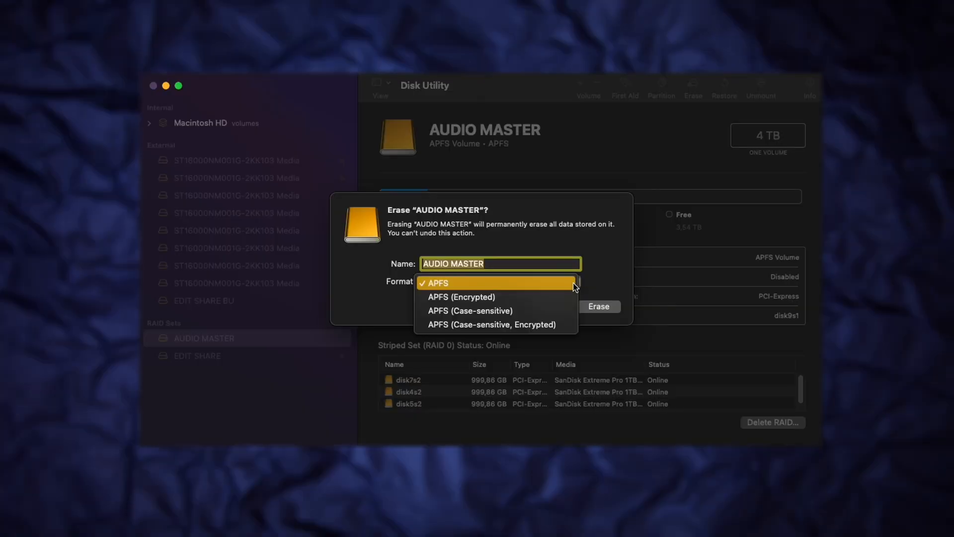
pyautogui.moveTo(495, 310)
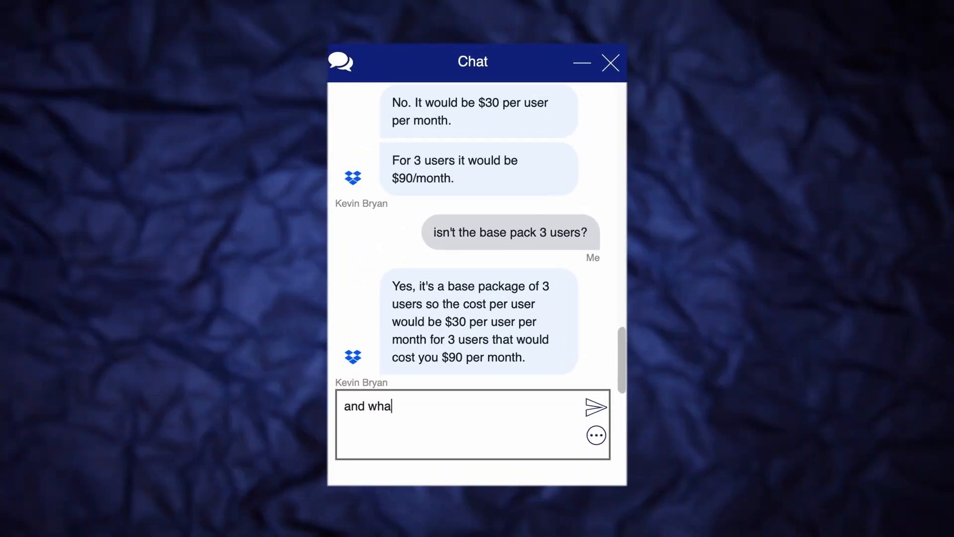
# Step: Start a follow-up question in the Dropbox chat after the $90 per month for three users reply
pyautogui.click(595, 406)
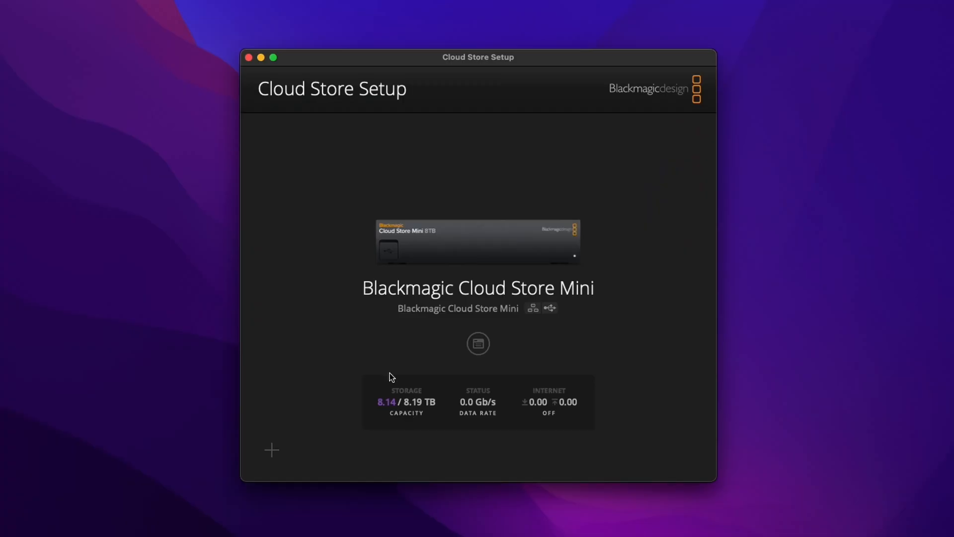
pyautogui.moveTo(538, 329)
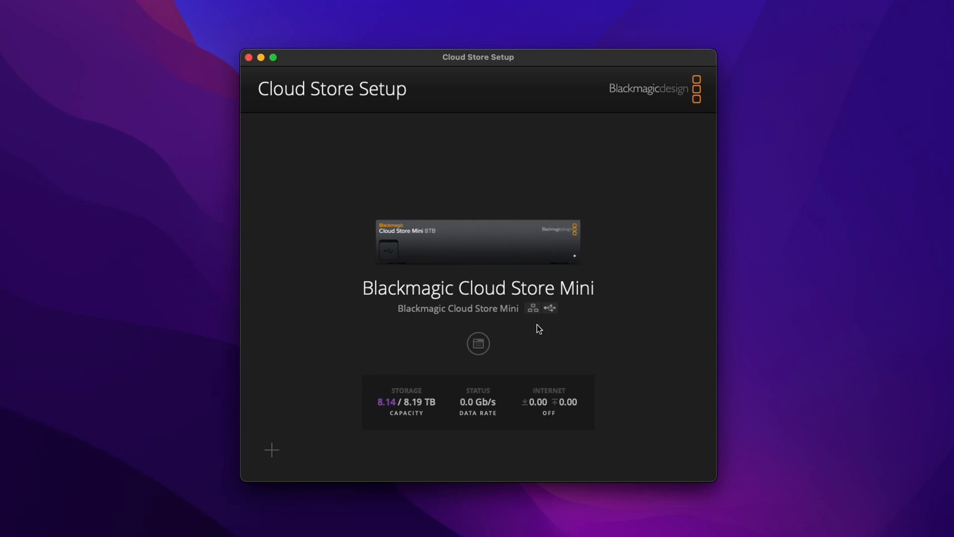
# Step: Show the Cloud Store Mini's Storage settings and its Format Drive option
pyautogui.click(478, 343)
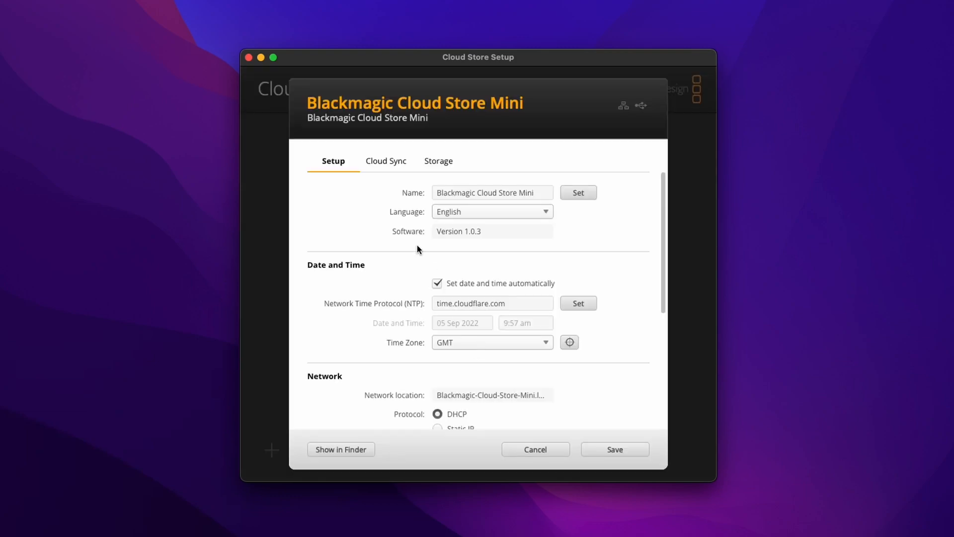
pyautogui.click(438, 162)
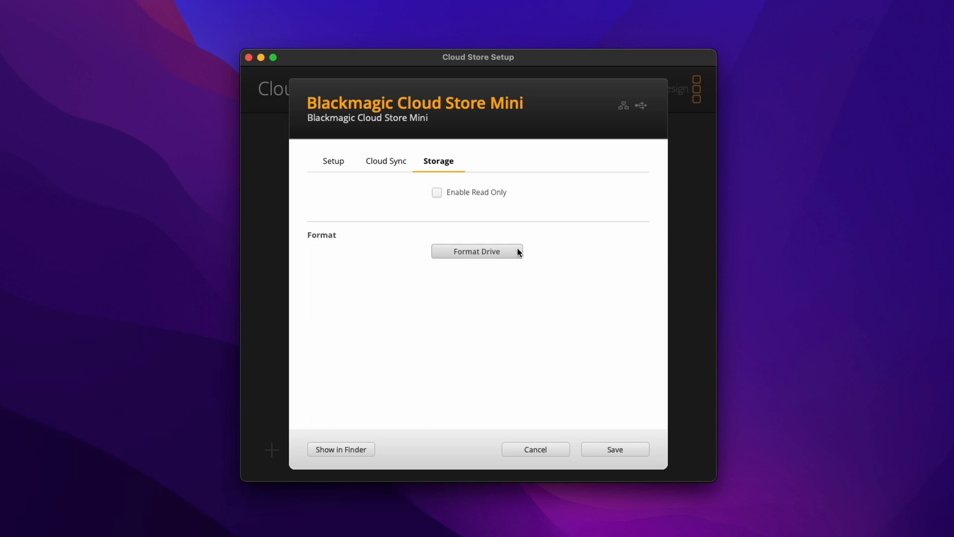
pyautogui.click(476, 250)
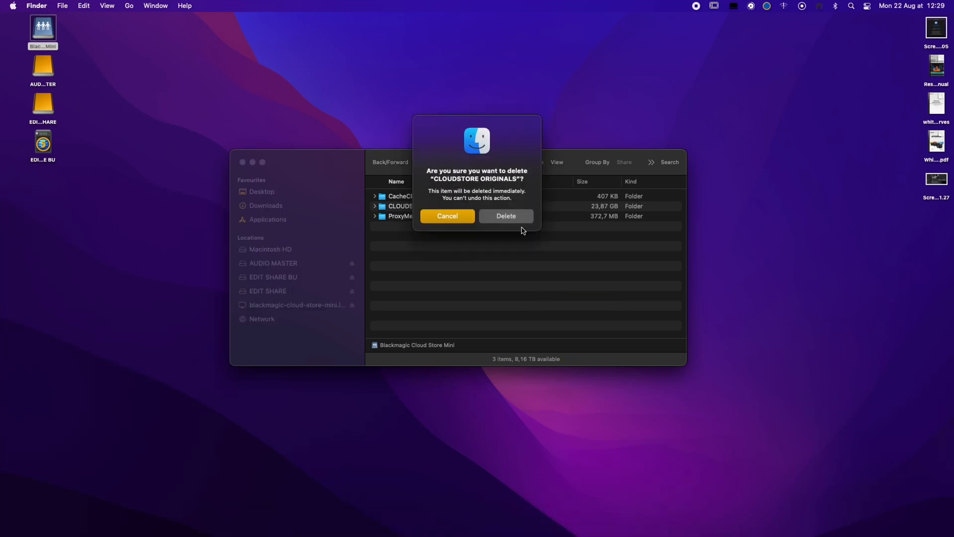
# Step: Confirm permanently deleting CLOUDSTORE ORIGINALS, leaving CacheClip and ProxyMedia on the Cloud Store Mini
pyautogui.click(506, 216)
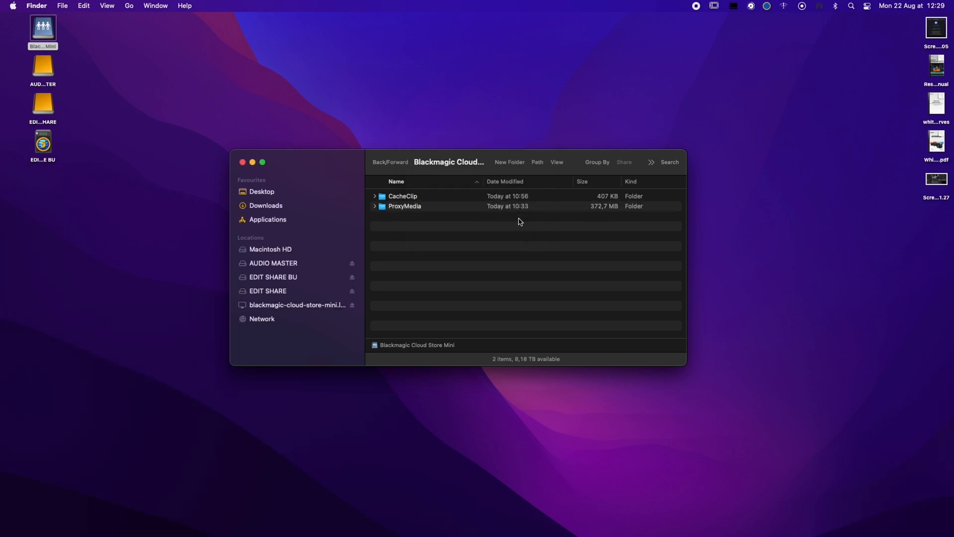